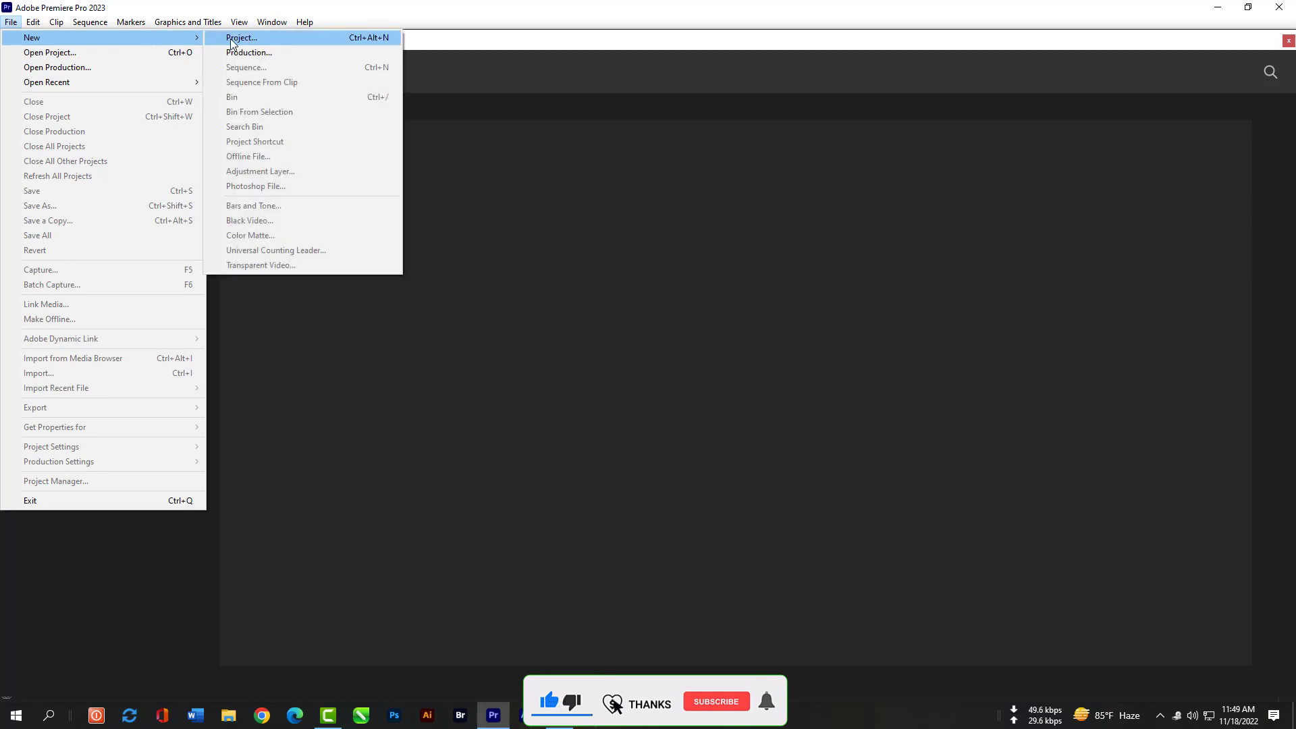
Step: Create a new project named "10 - Green Screen" in the 04 Premiere Pro CC folder
click(242, 38)
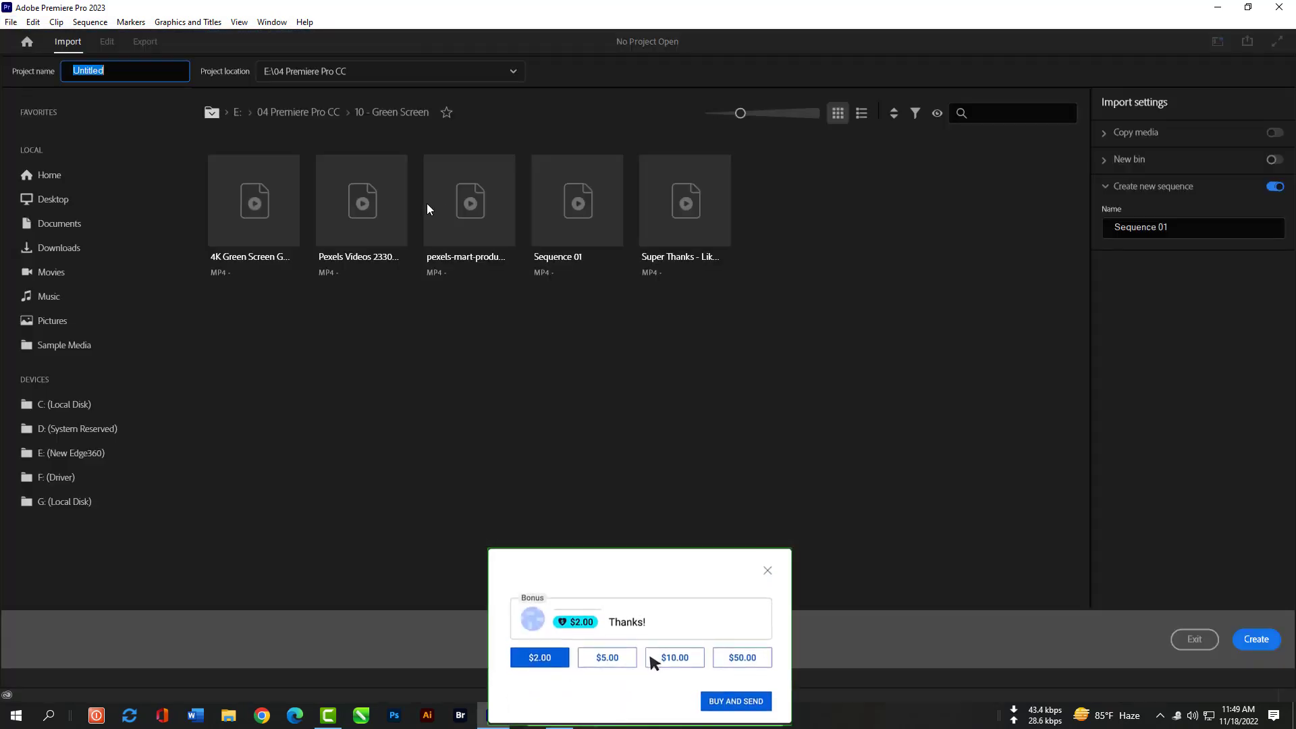
click(674, 658)
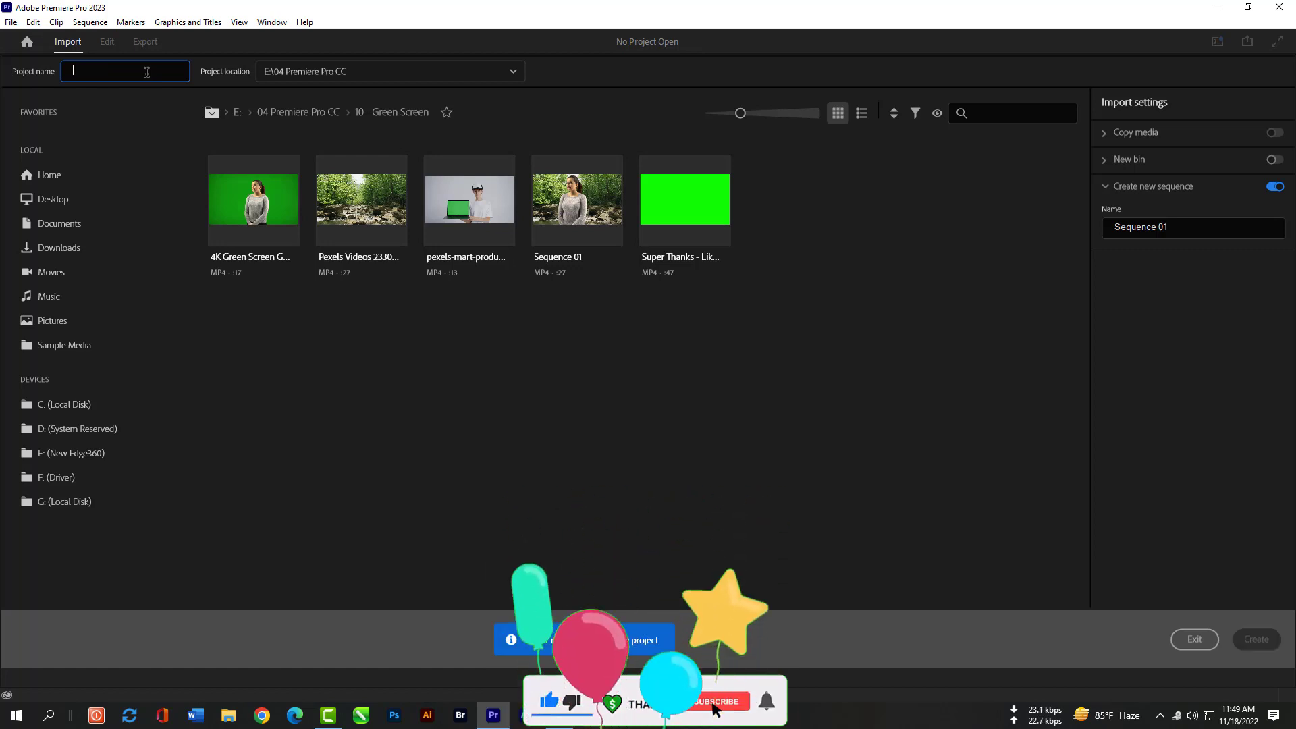
text(10 - Gre)
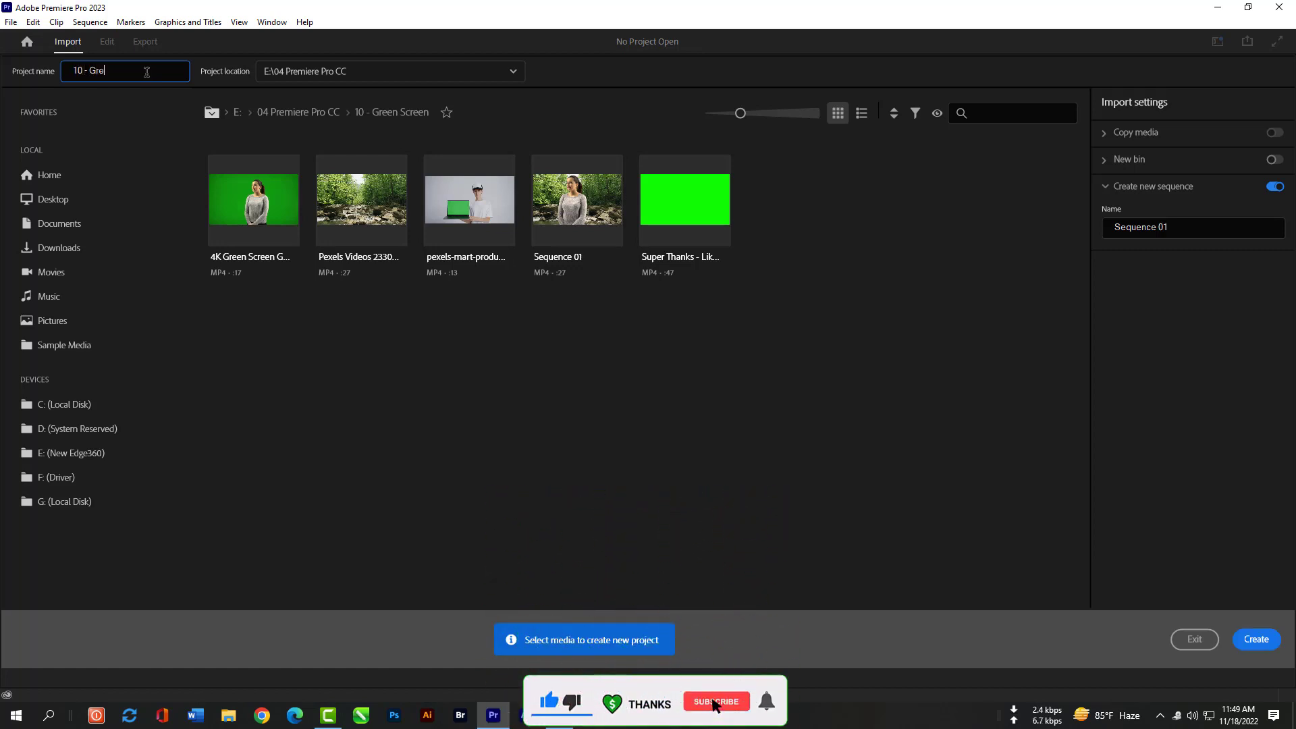
text(en Screen)
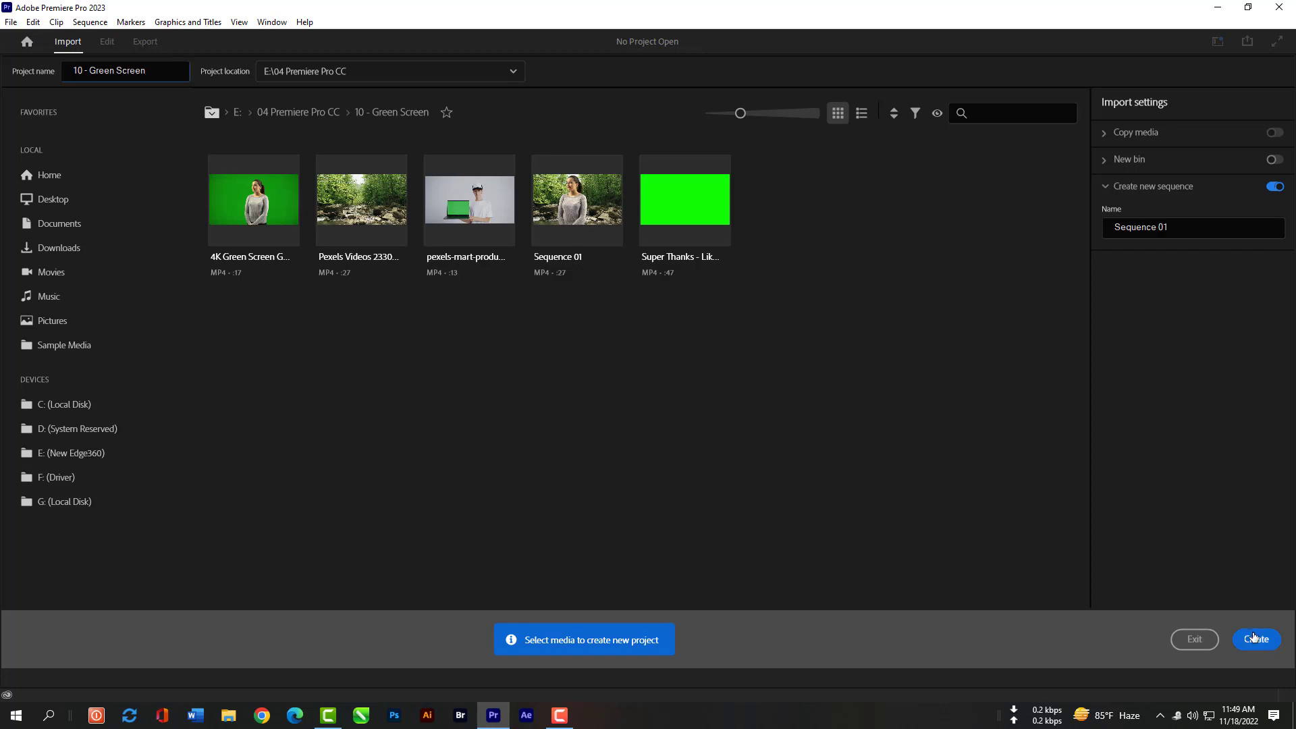
click(1256, 639)
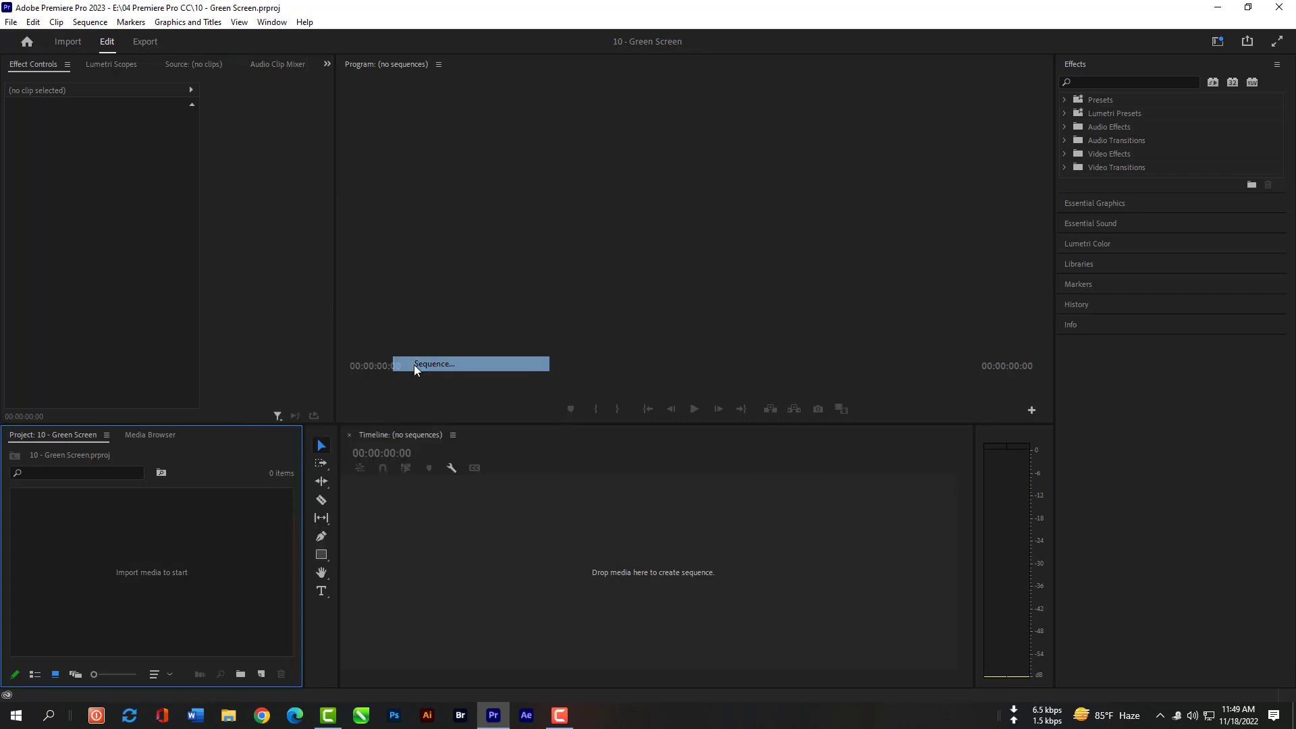
Step: Add a new DSLR 1080p30 sequence, Sequence 01, with the default preset
click(432, 364)
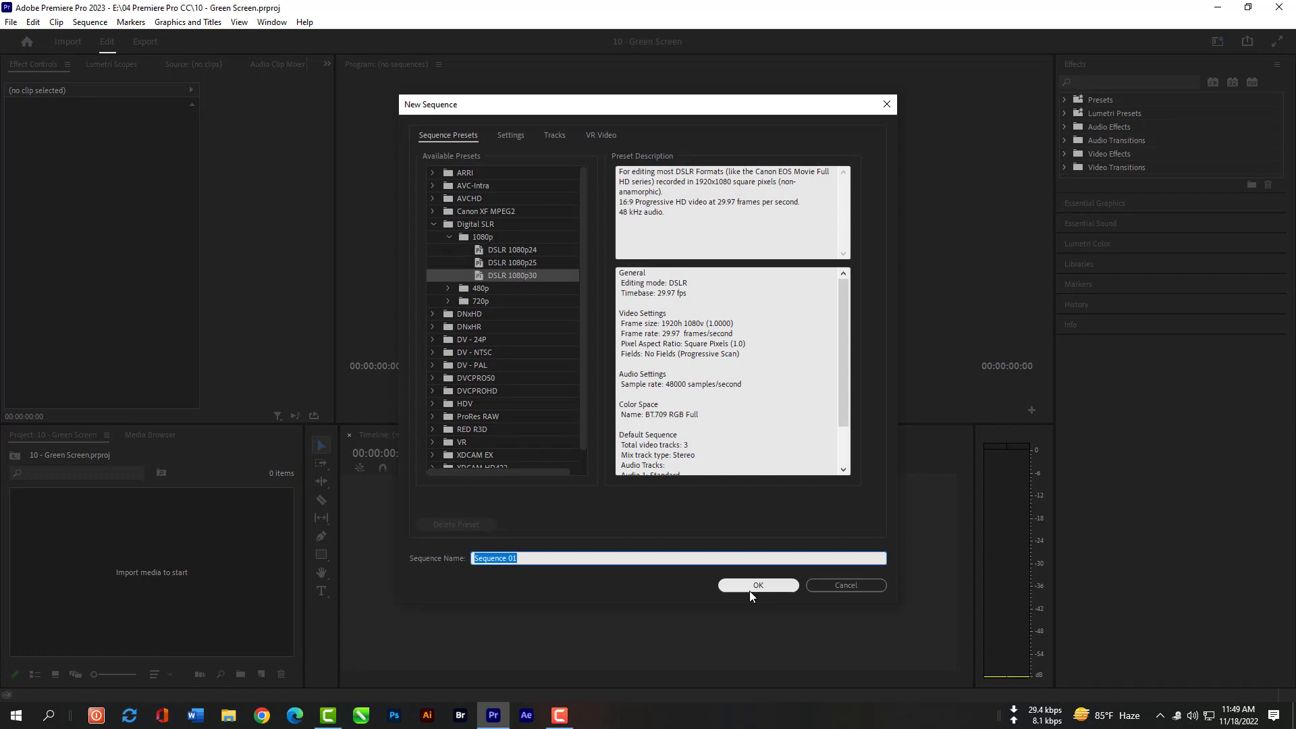
click(757, 584)
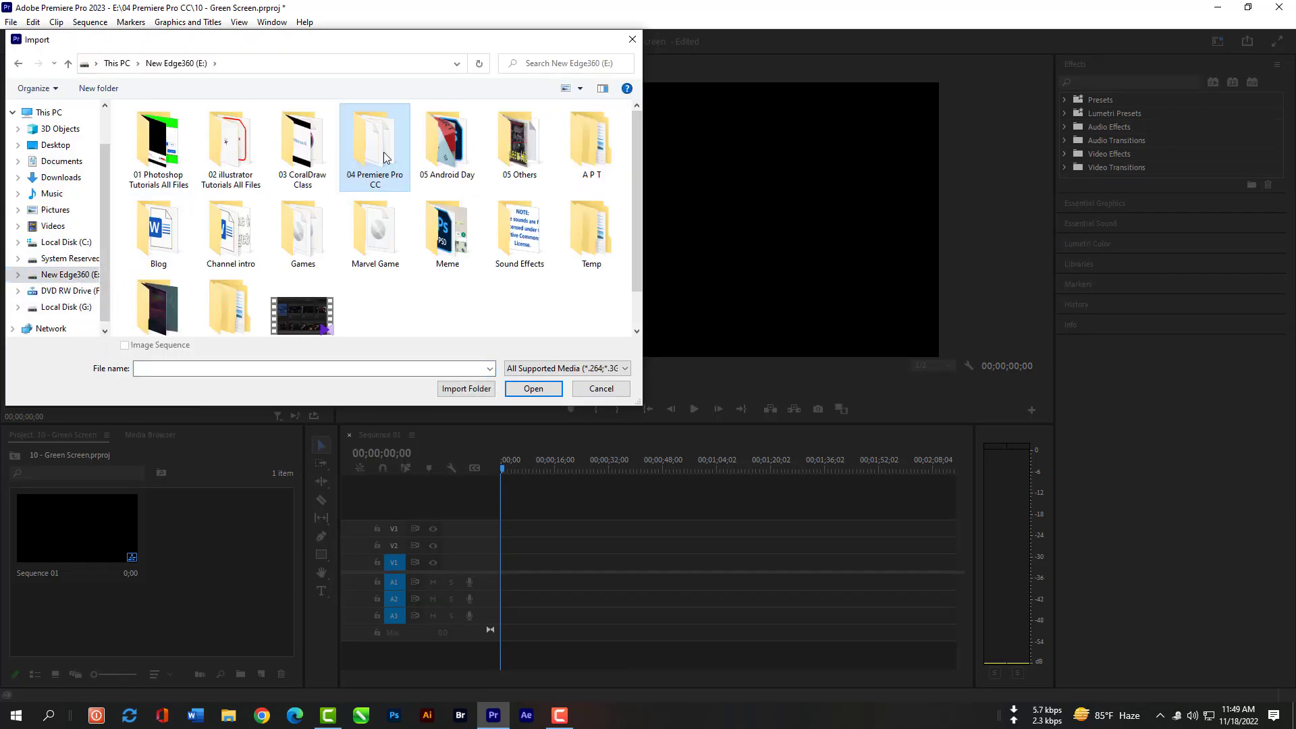
Step: Import the 4K green screen woman clip from 10 - Green Screen and place it on the sequence, keeping existing settings
double_click(374, 140)
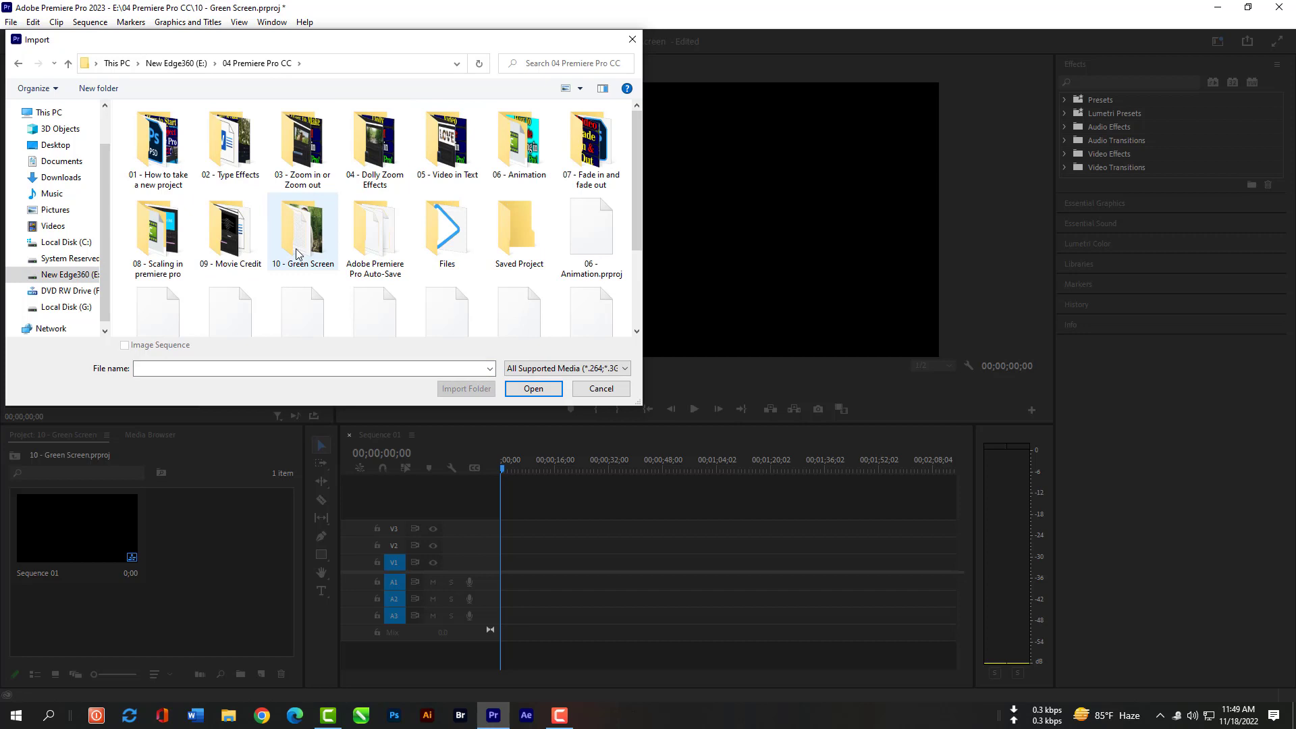
double_click(303, 226)
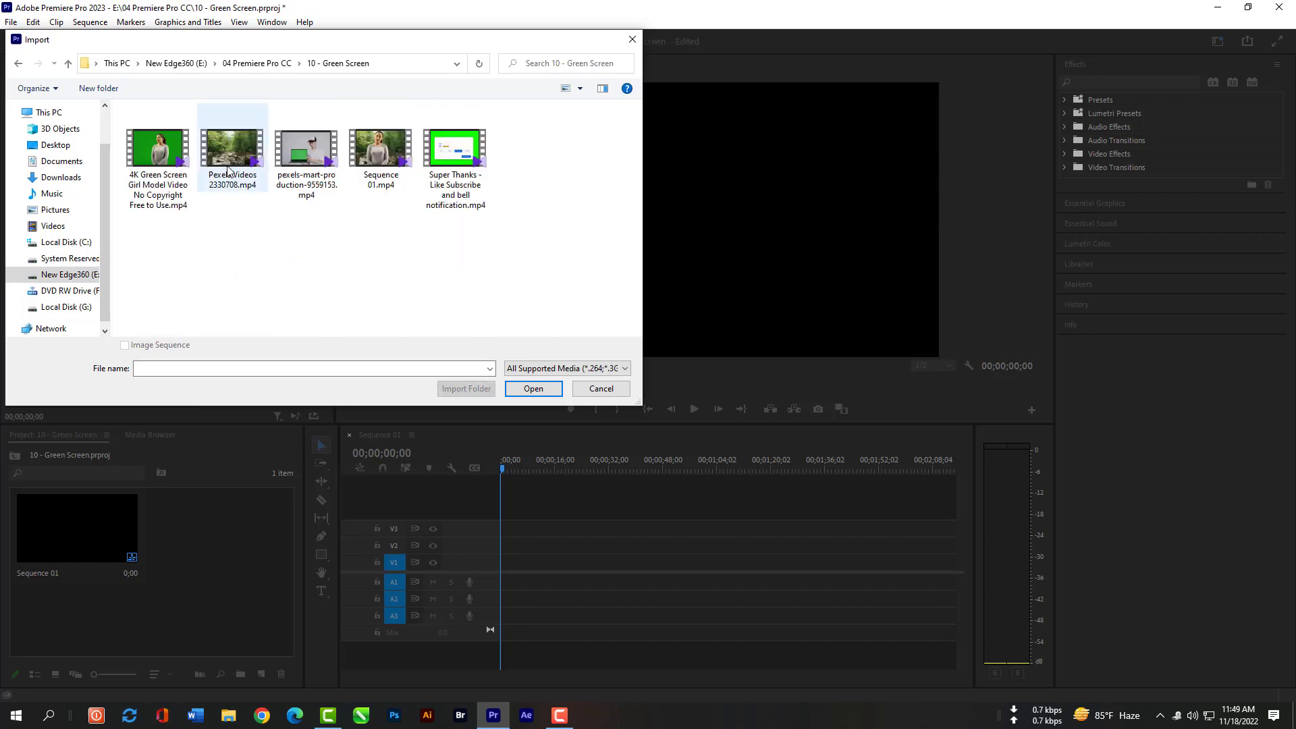
click(233, 149)
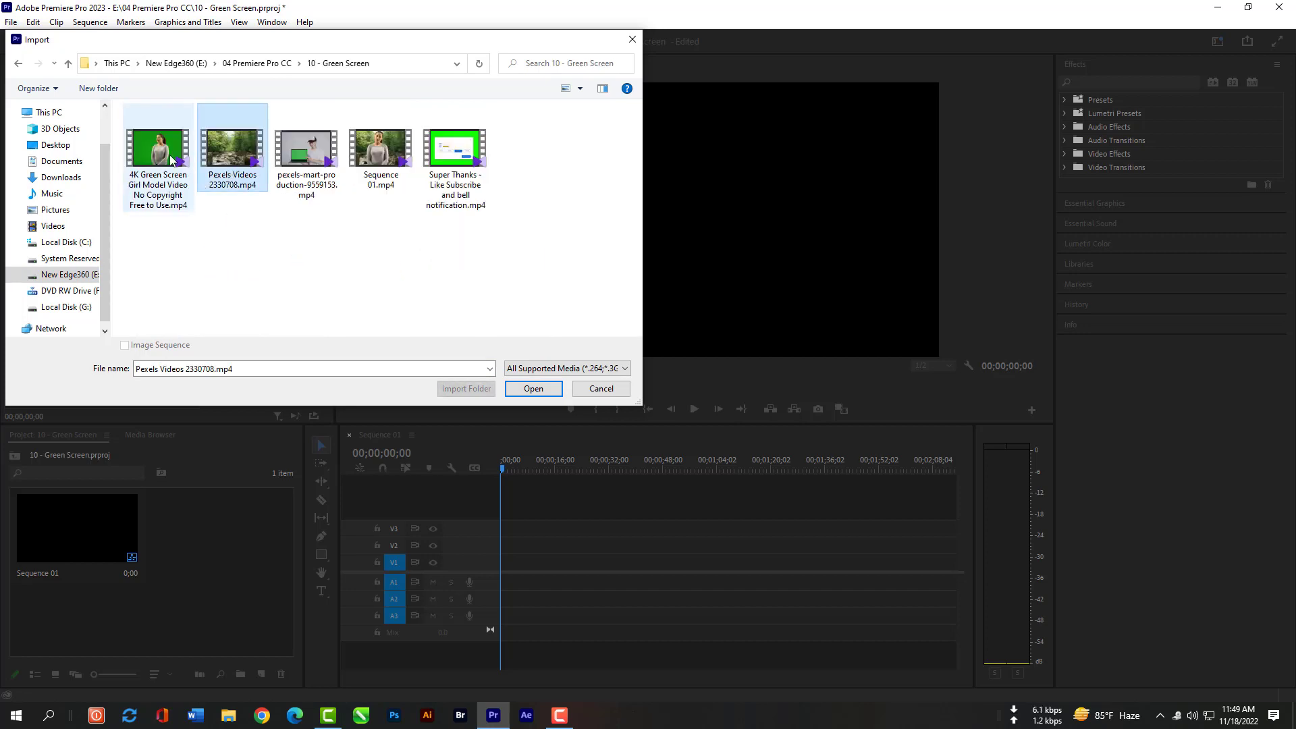
click(156, 147)
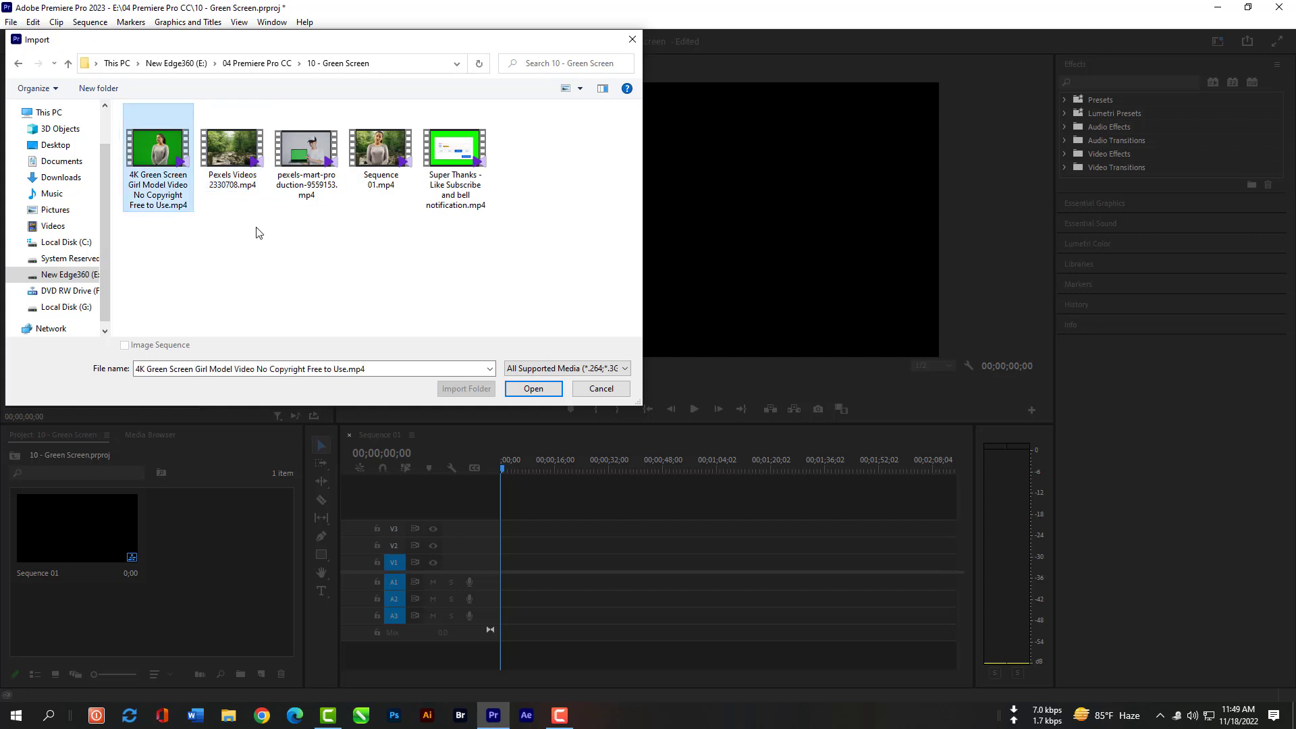
click(534, 389)
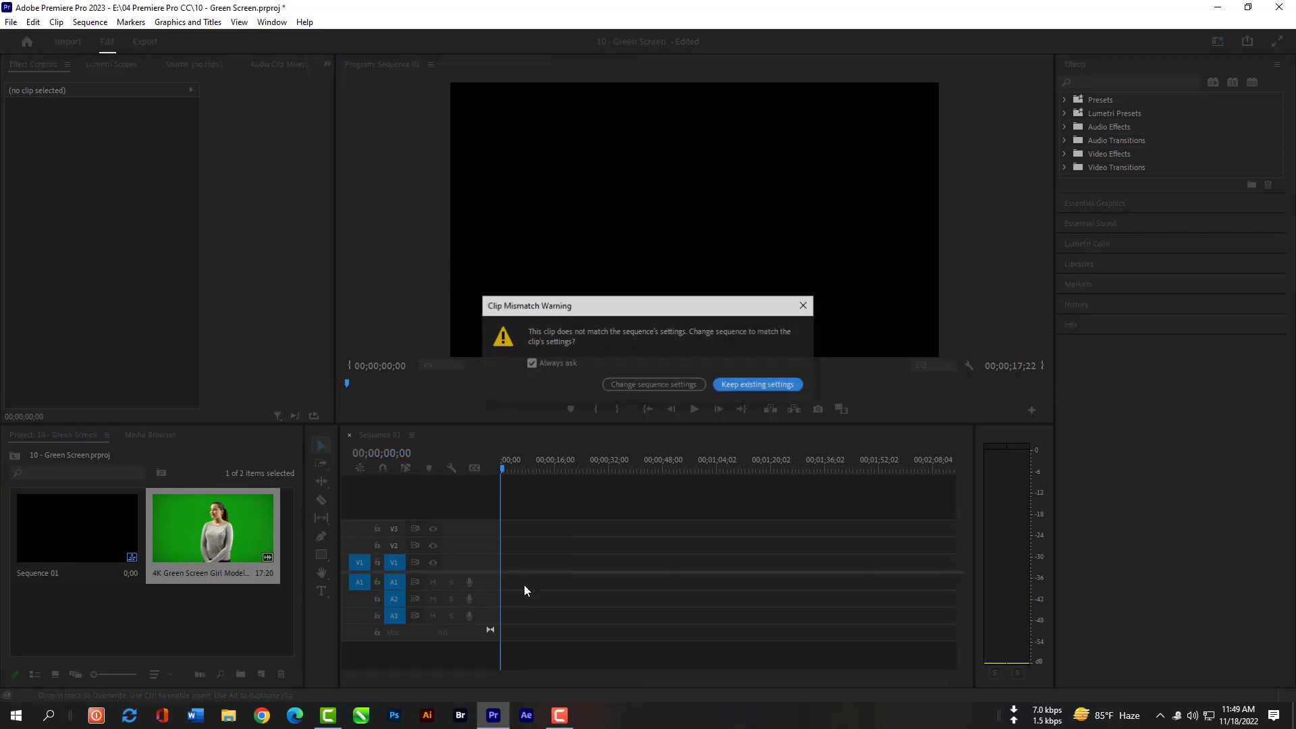
click(757, 384)
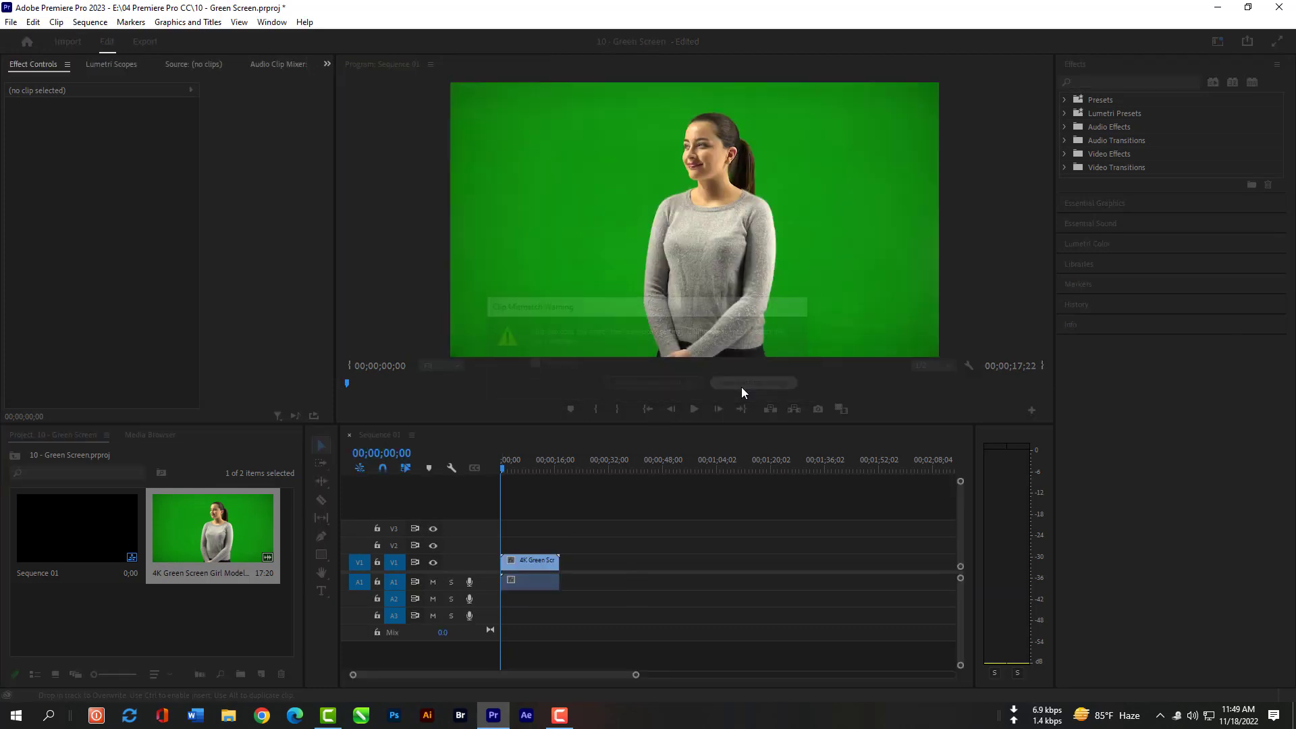
click(529, 581)
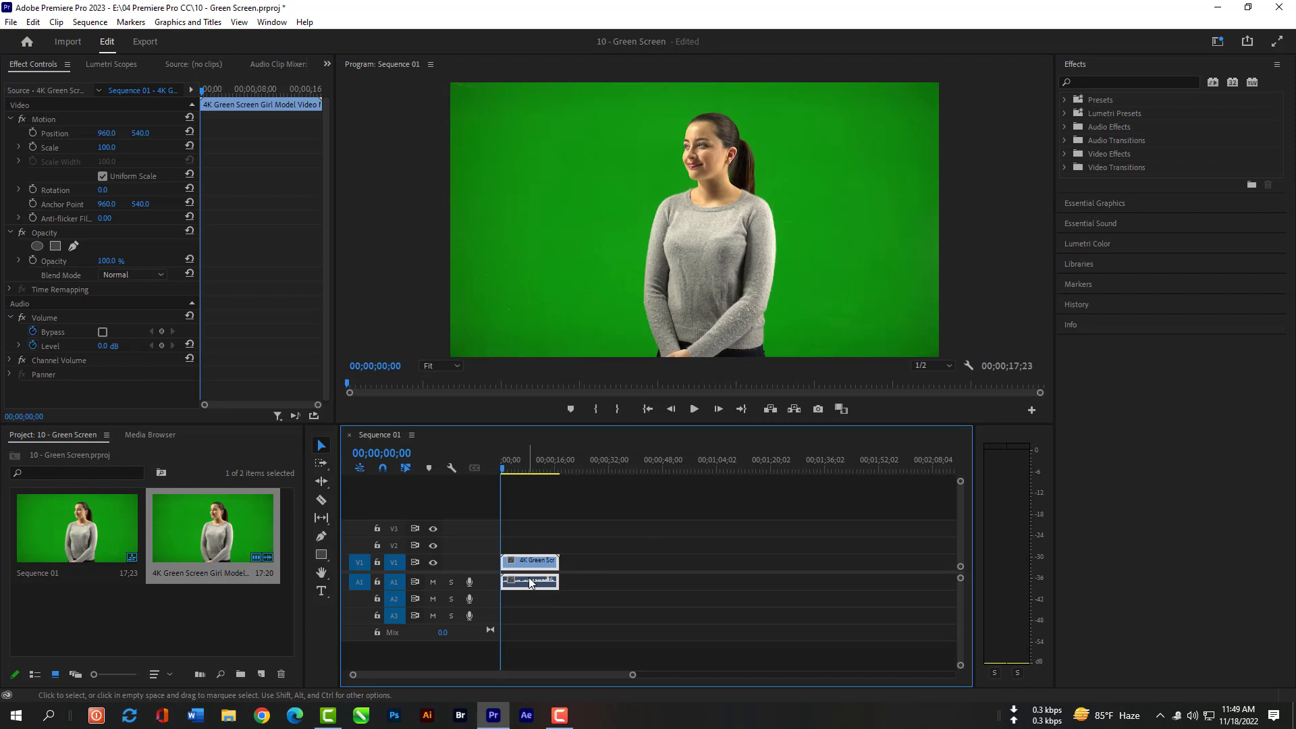
Step: Unlink the clip's audio so the woman video can move up to track V2
right_click(529, 581)
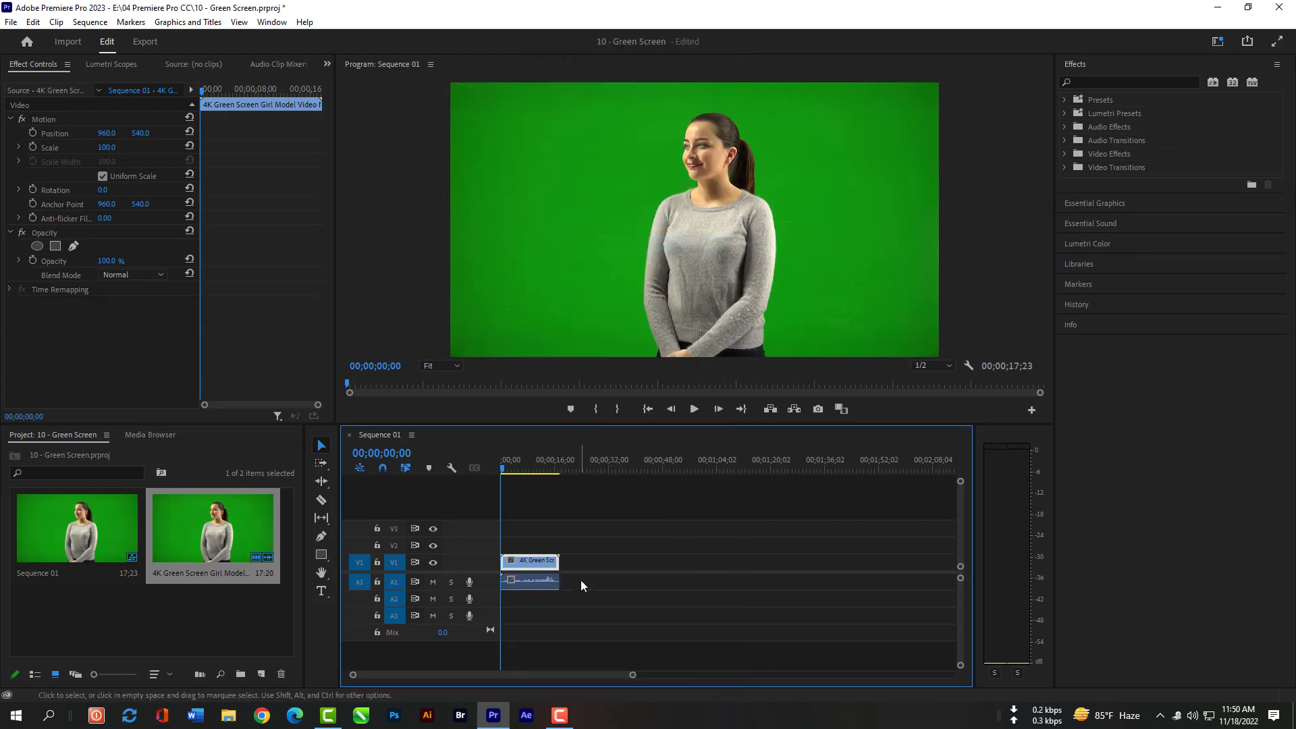
click(529, 581)
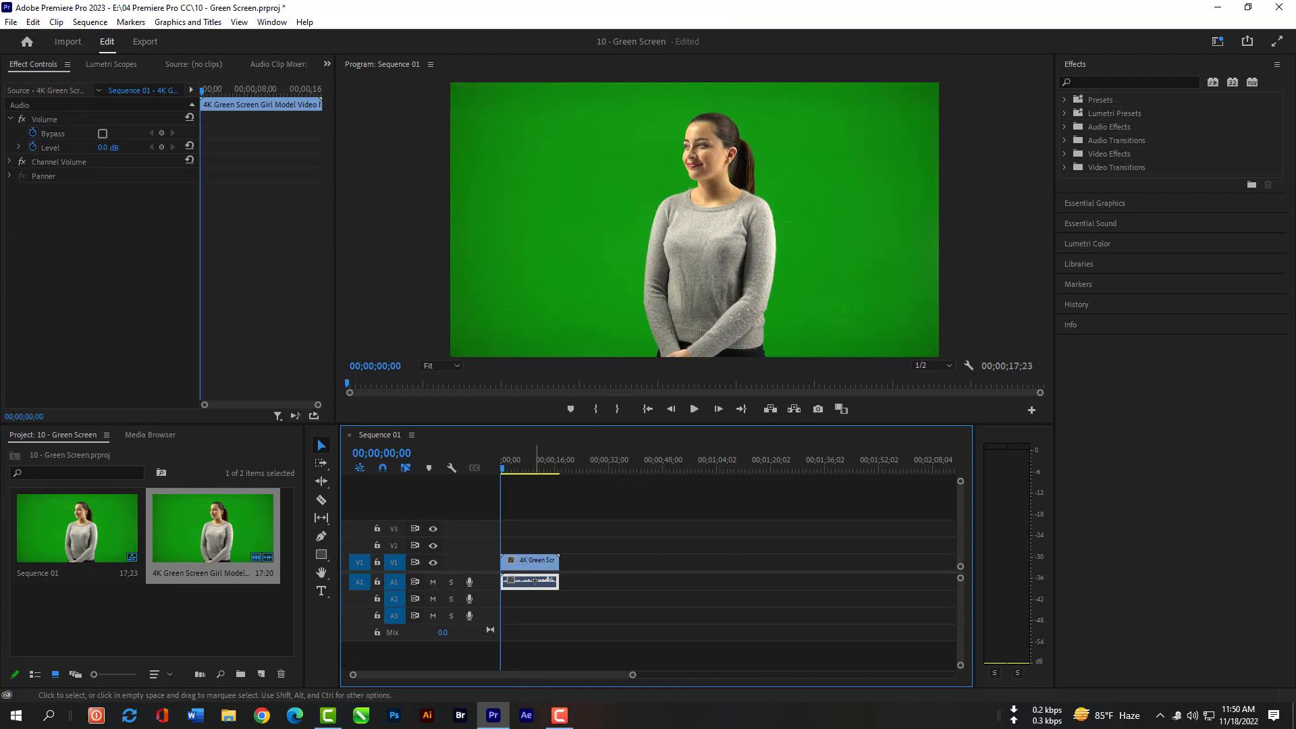
click(531, 562)
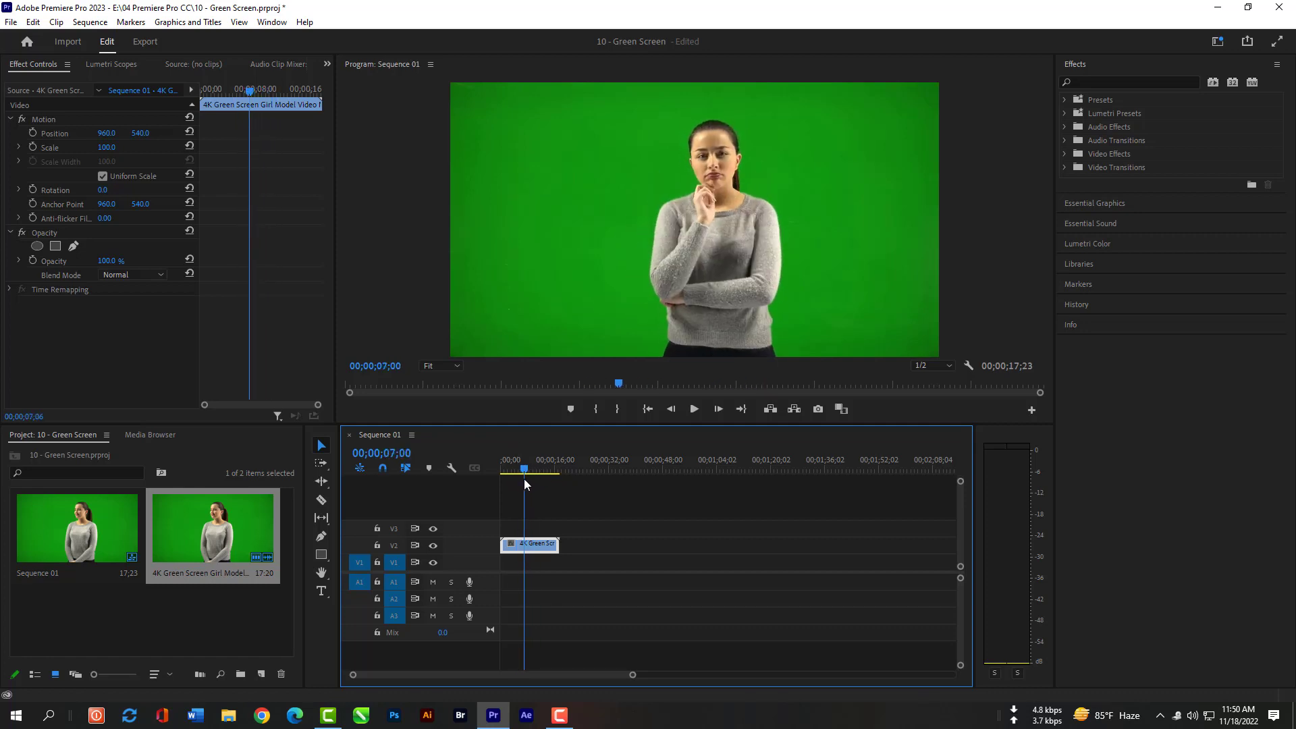
Step: Import Pexels Videos 2330708.mp4 and lay it on V1 beneath the green-screen clip
click(68, 41)
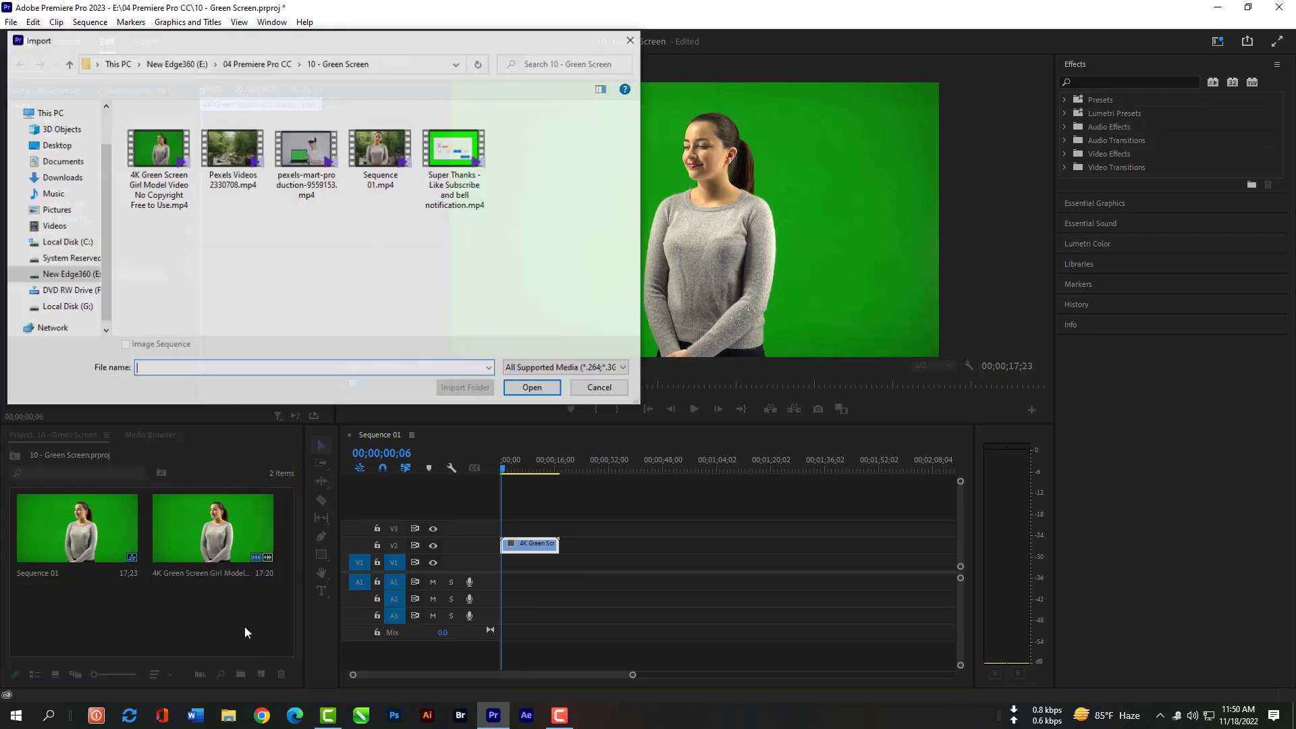
click(232, 148)
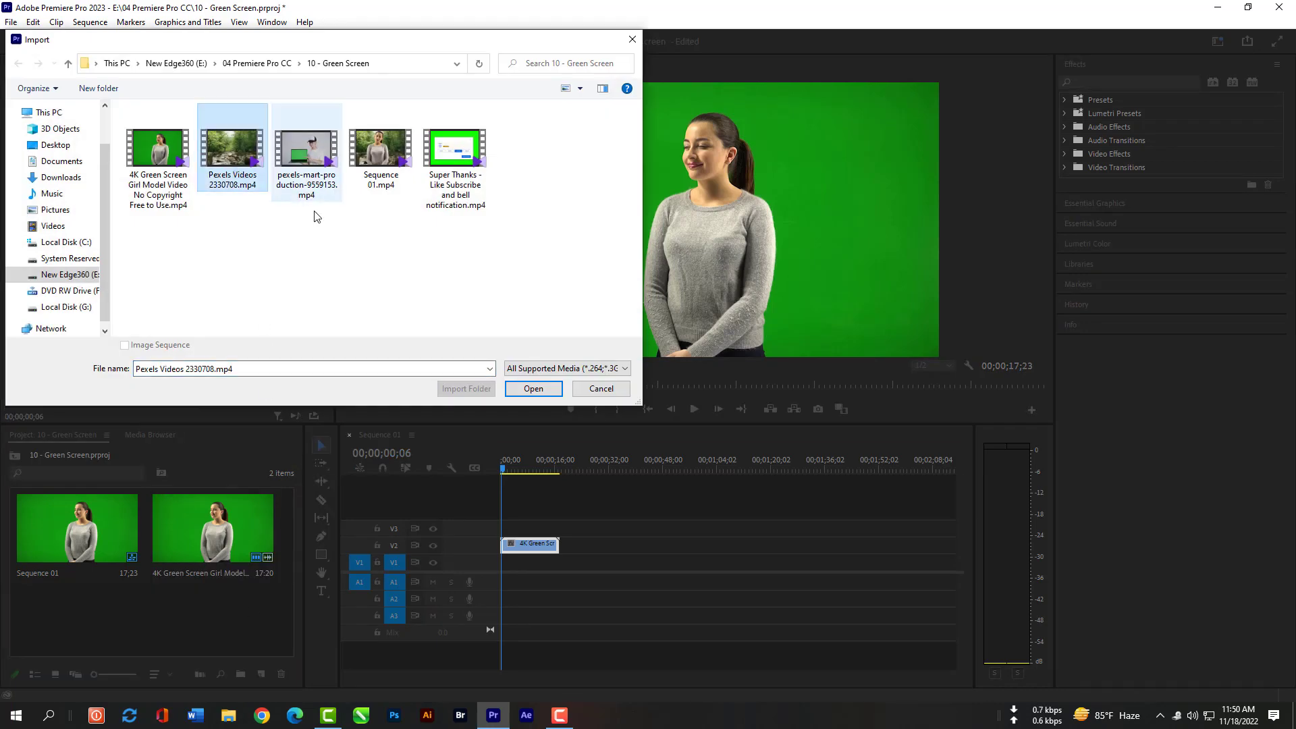
click(533, 389)
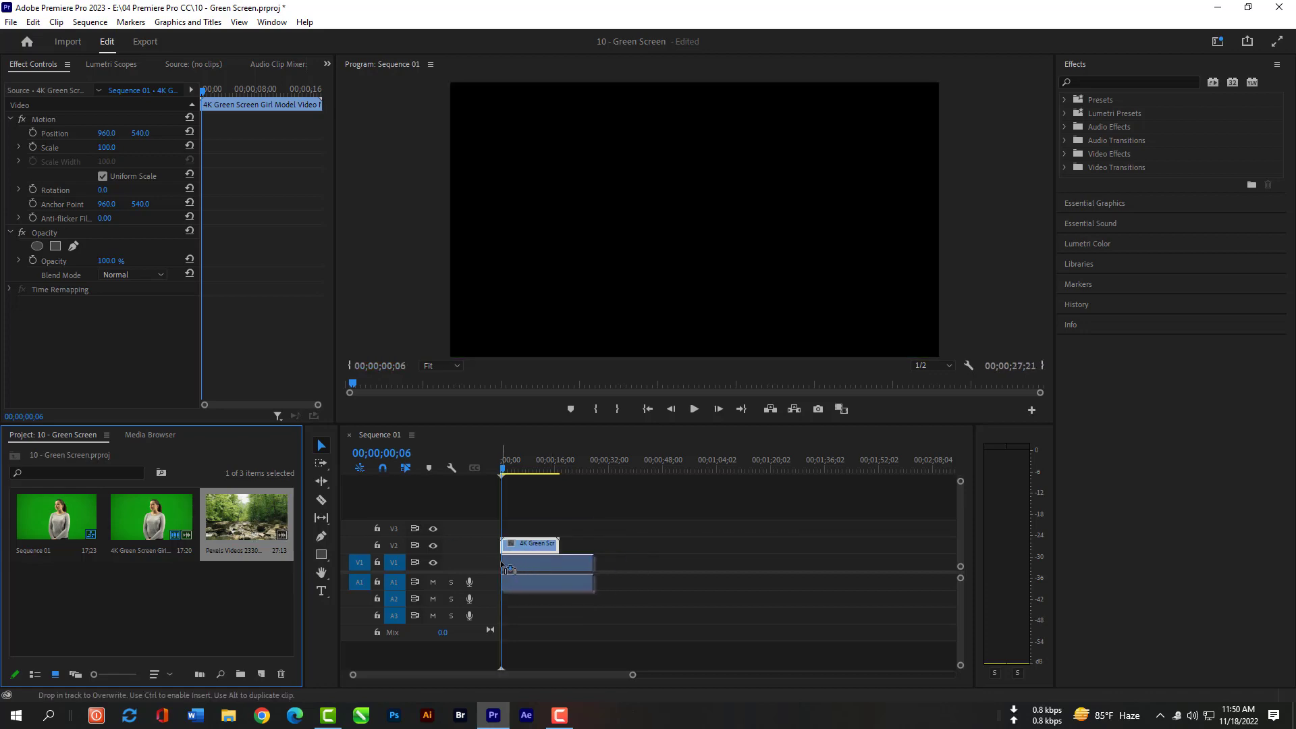
right_click(537, 562)
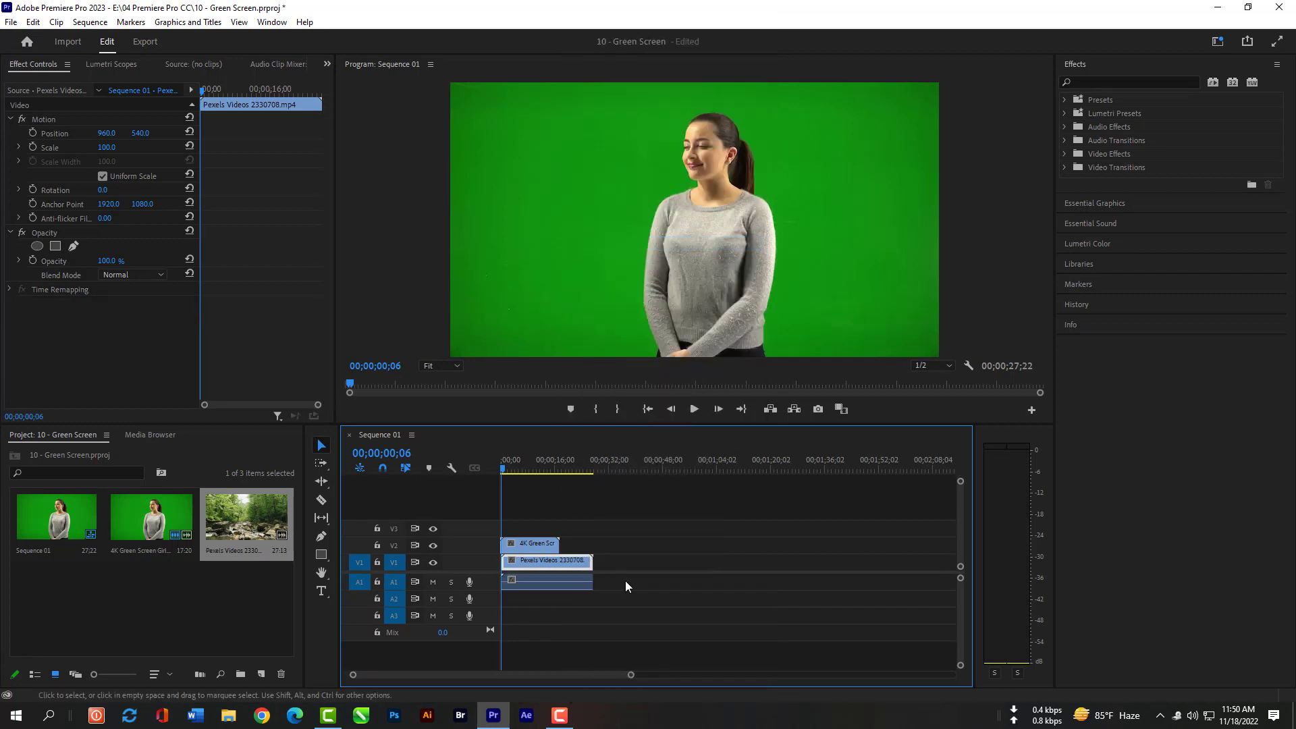
click(546, 581)
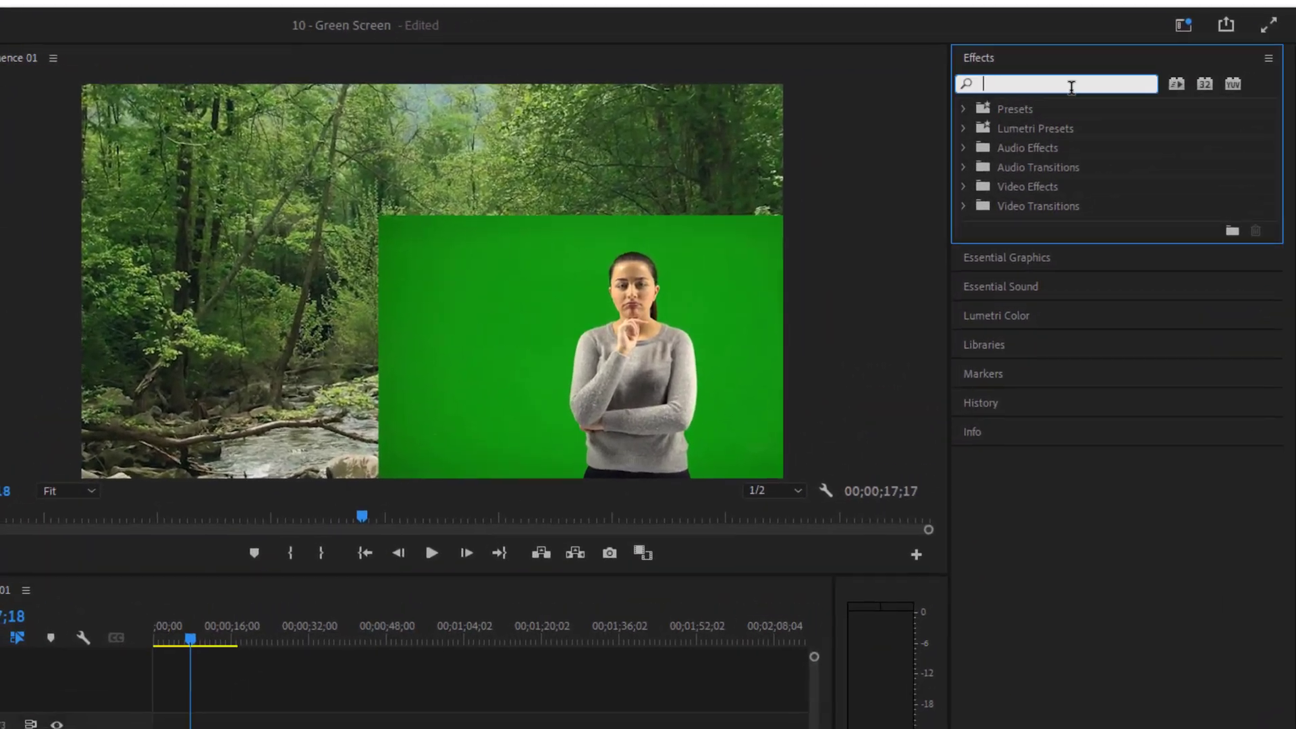
Step: Apply Ultra Key to the woman clip and key out the green backdrop colour
text(ult)
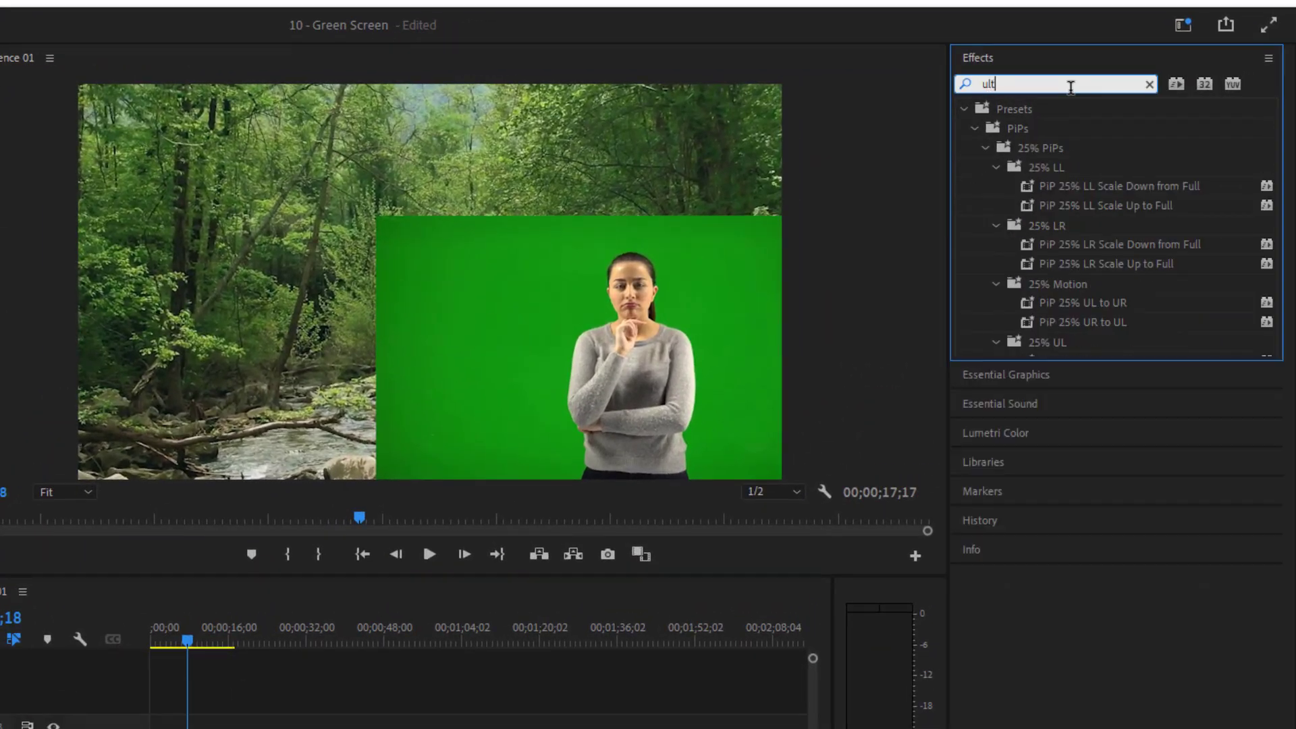
text(ra)
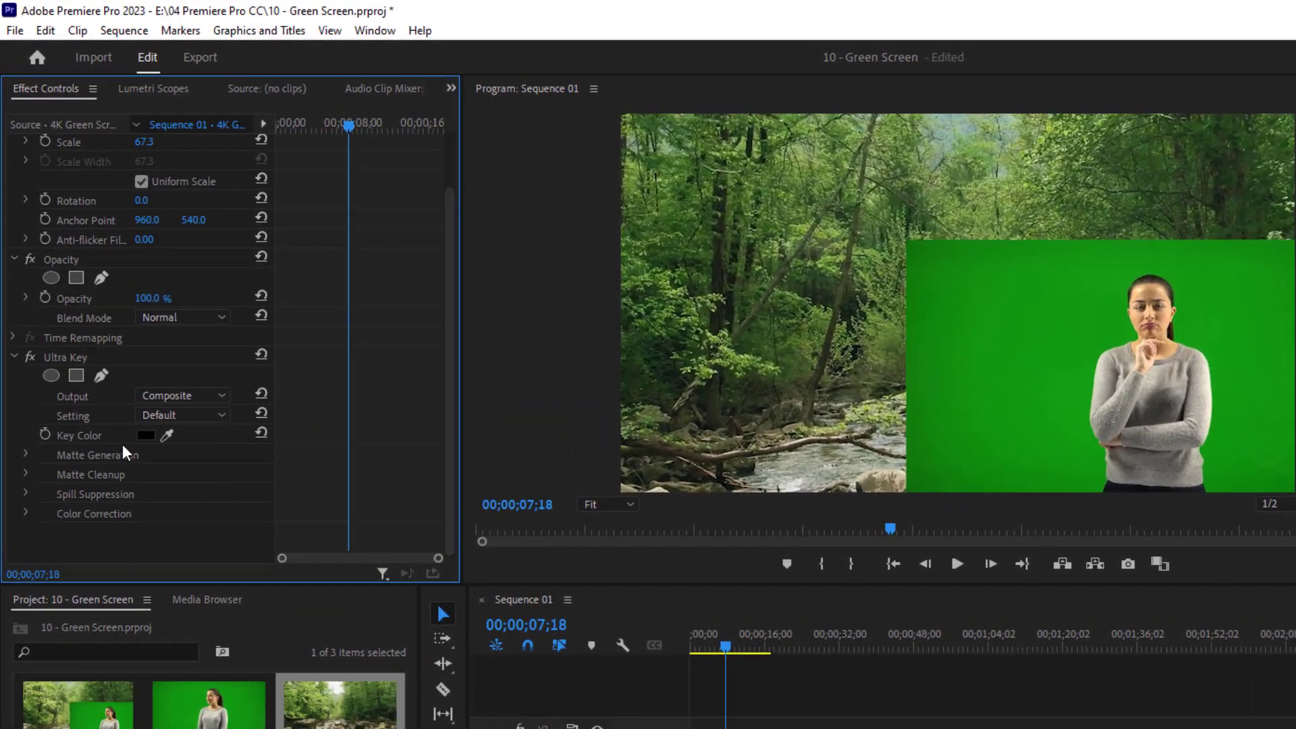
click(146, 436)
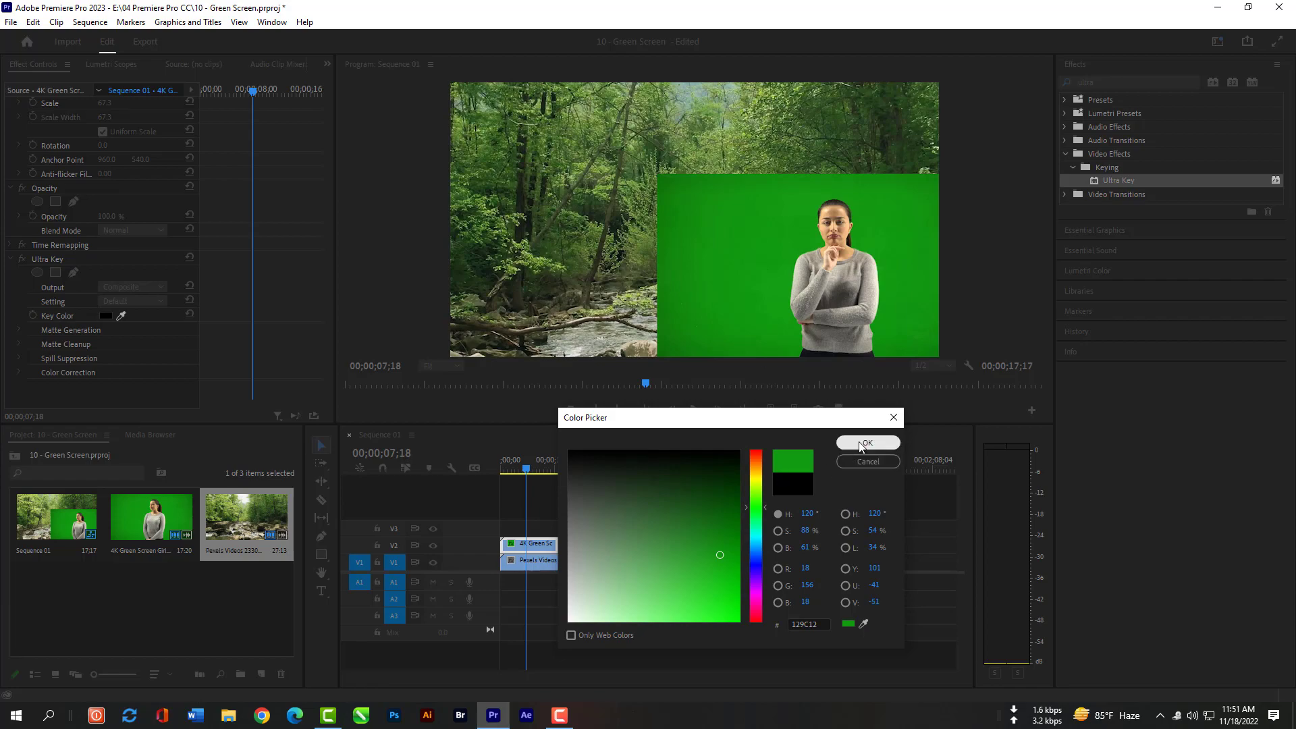
click(867, 443)
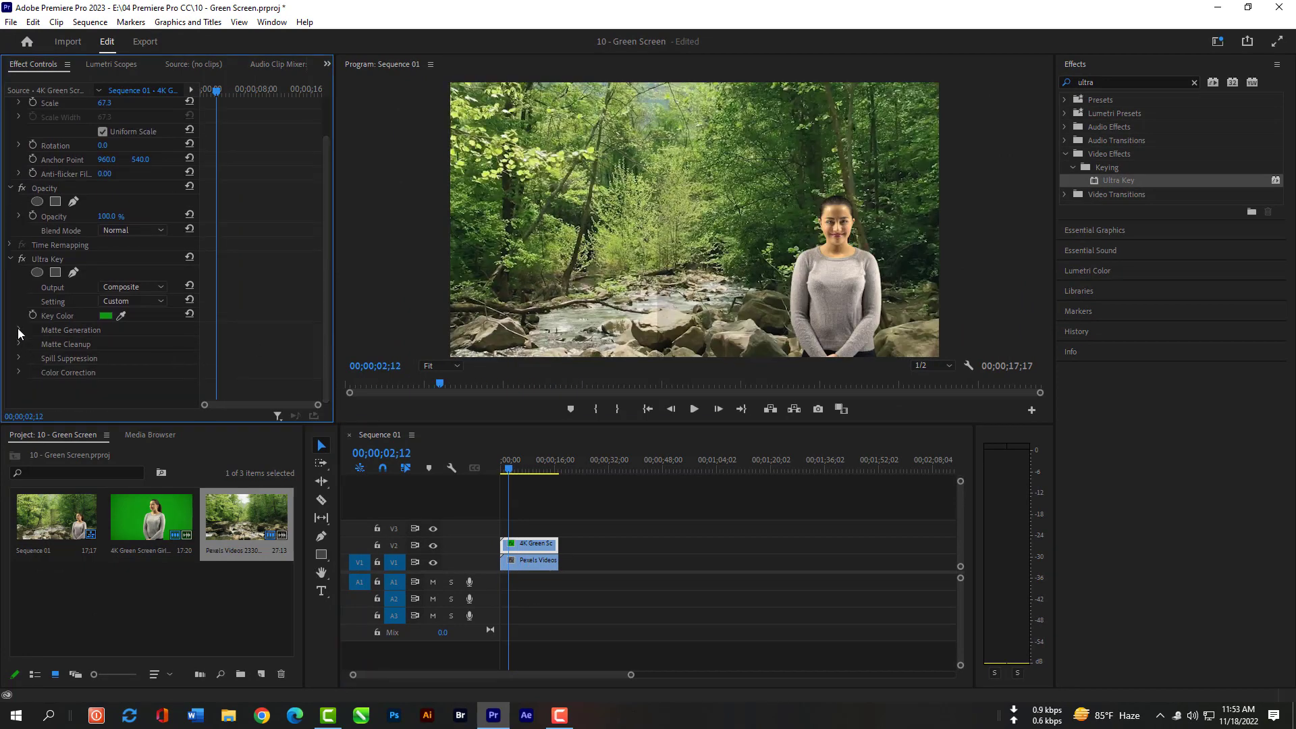
Step: Expand Matte Generation and scrub the timeline to preview the woman over the forest river
click(17, 329)
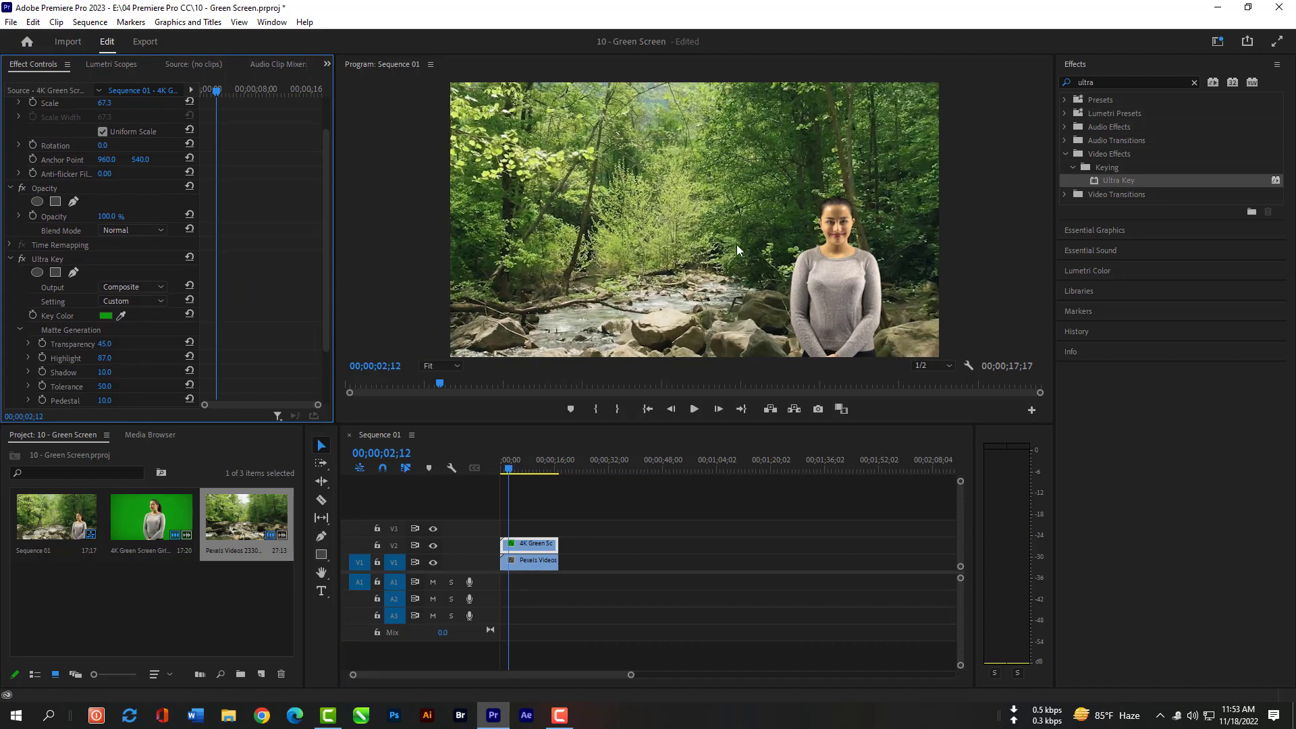
mouse_move(698, 267)
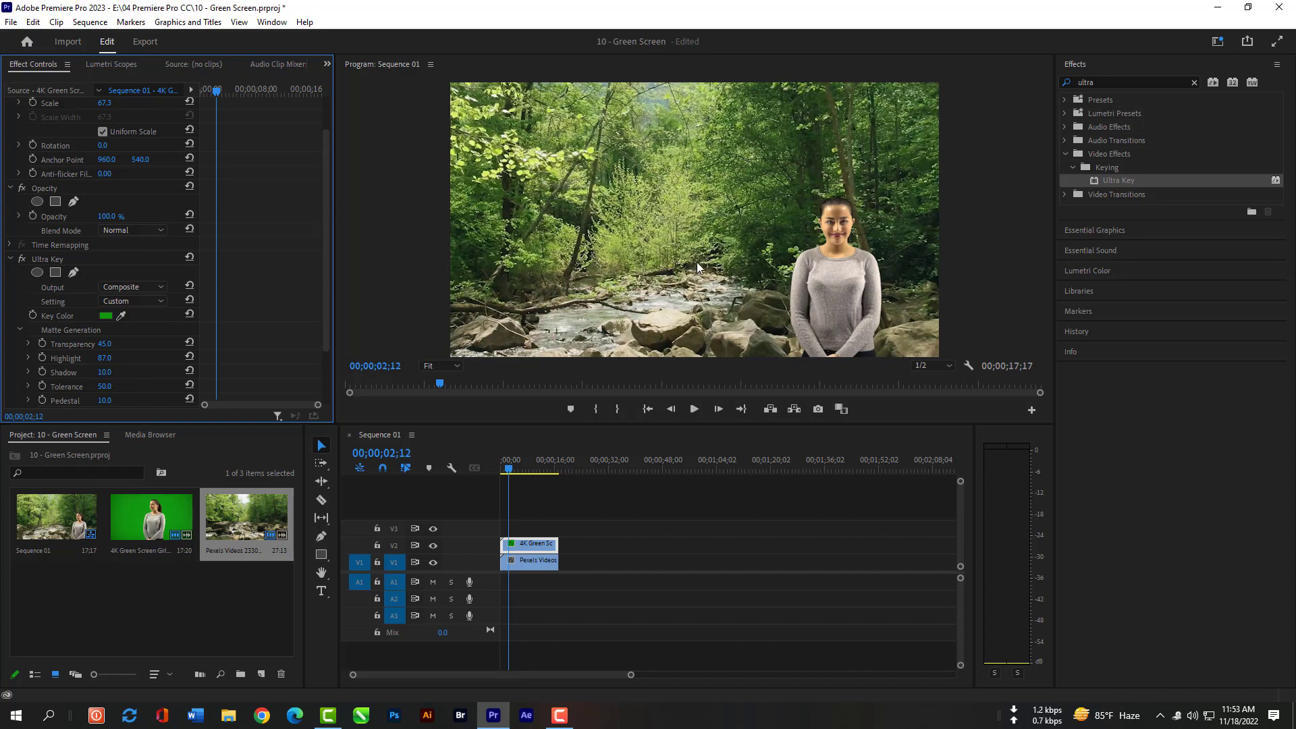
mouse_move(831, 133)
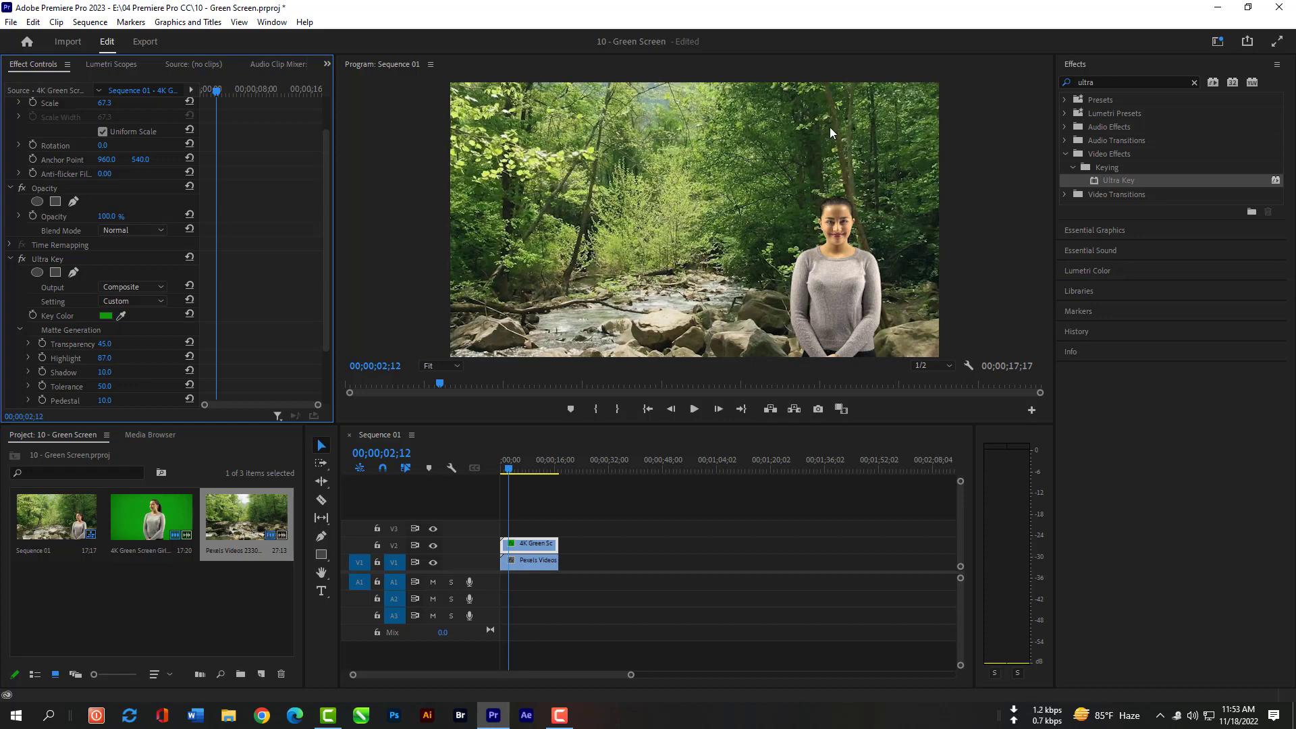
mouse_move(521, 458)
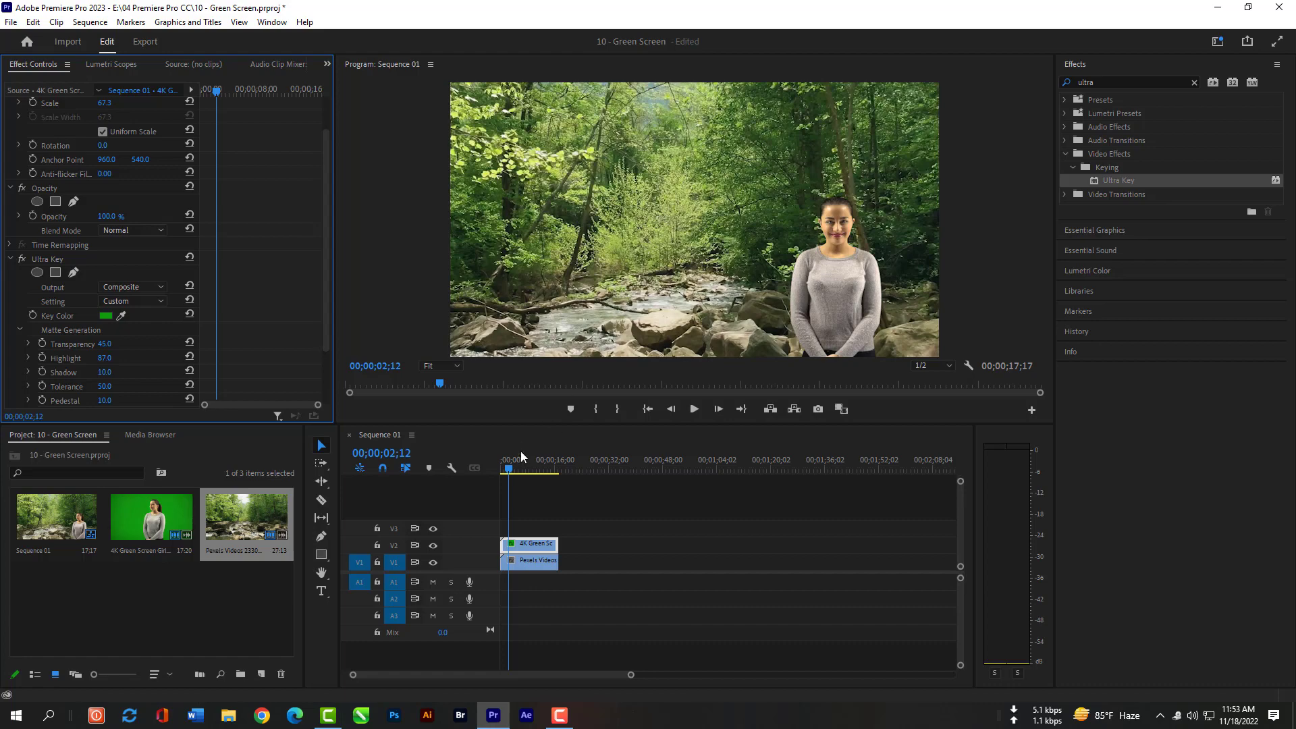
click(524, 469)
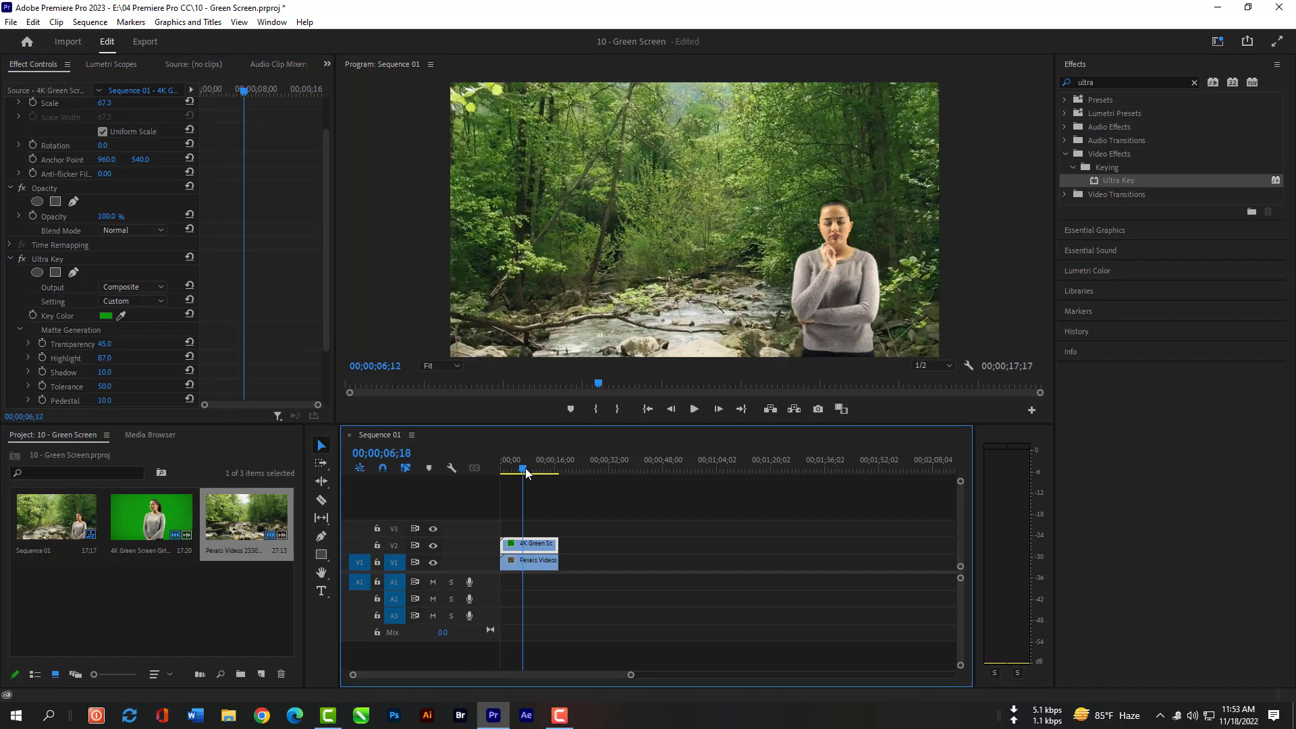
click(553, 469)
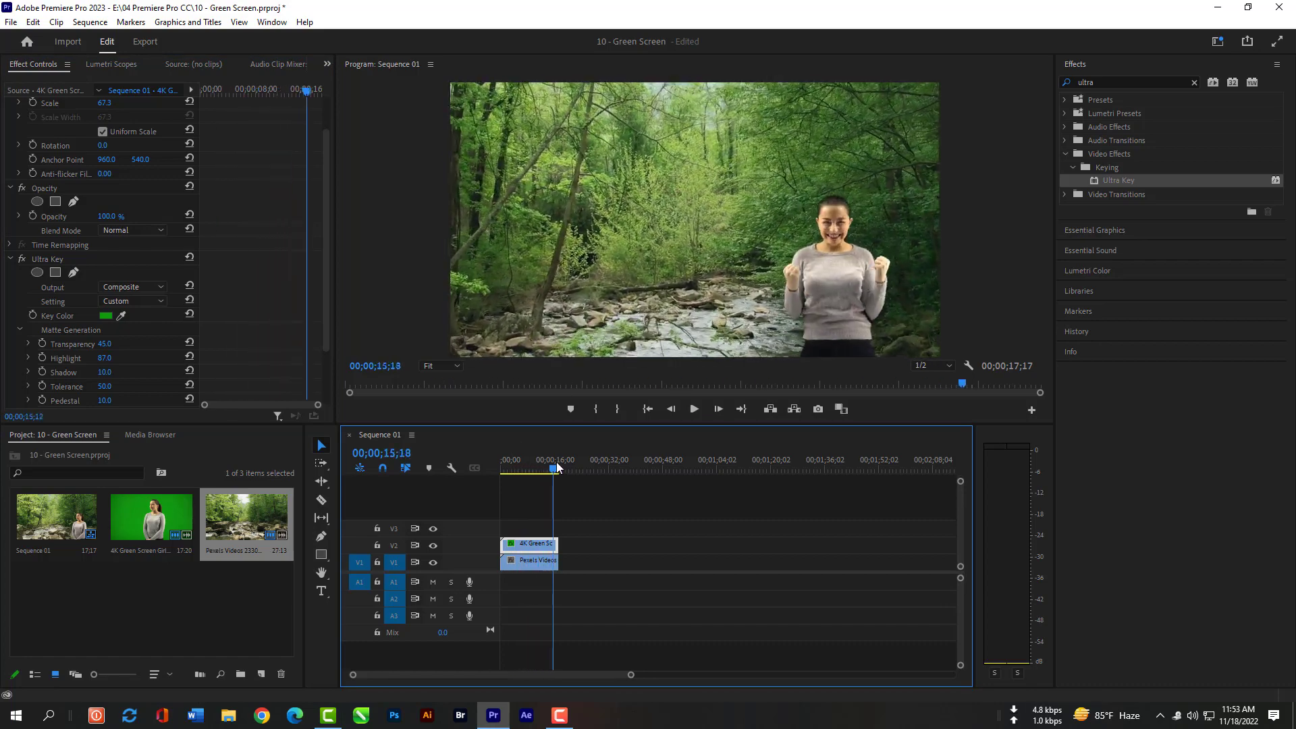